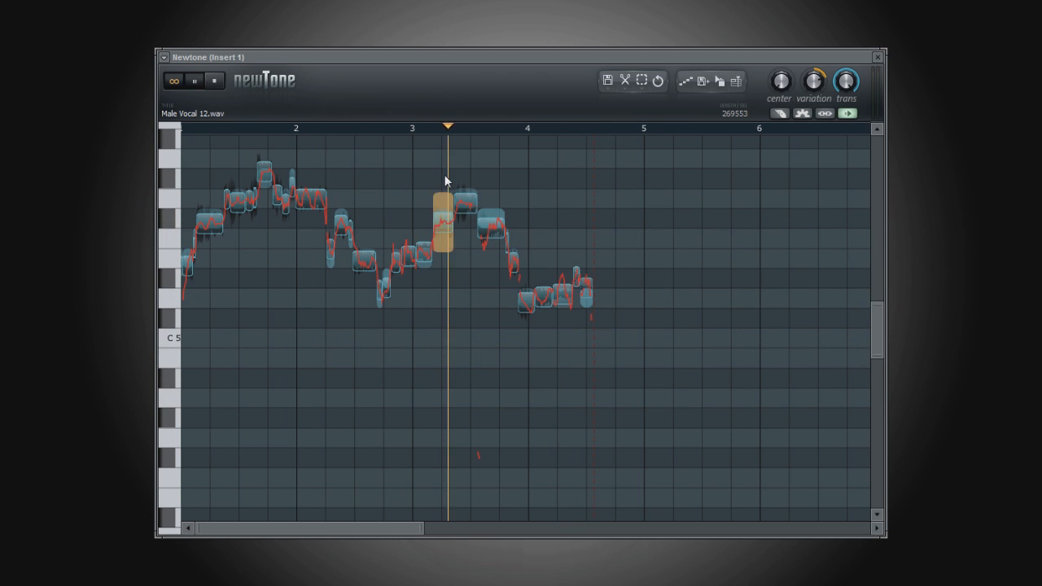
# - Stop the male vocal playback and return to the start of the clip
pyautogui.click(213, 81)
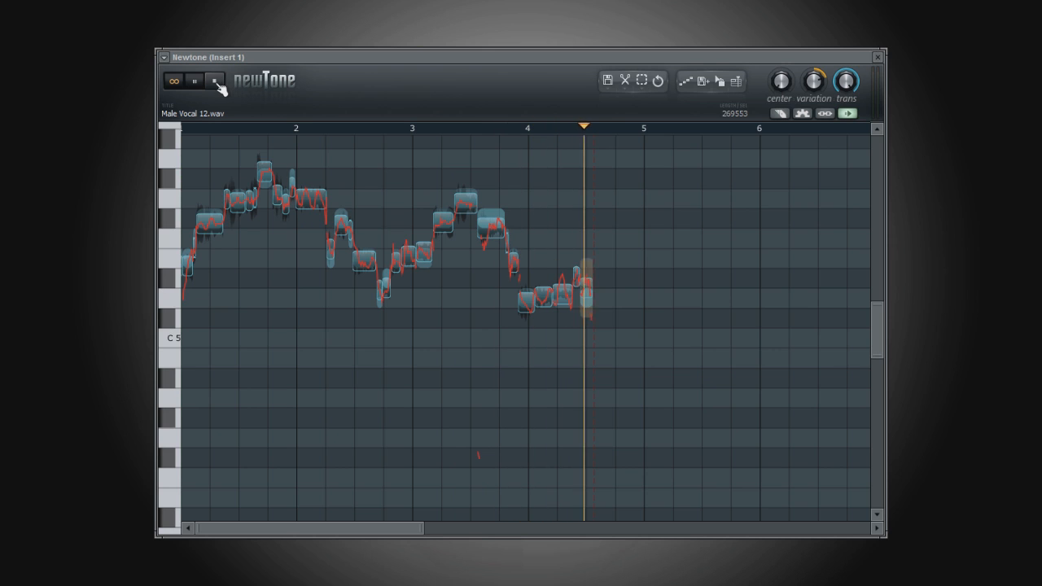
pyautogui.click(215, 81)
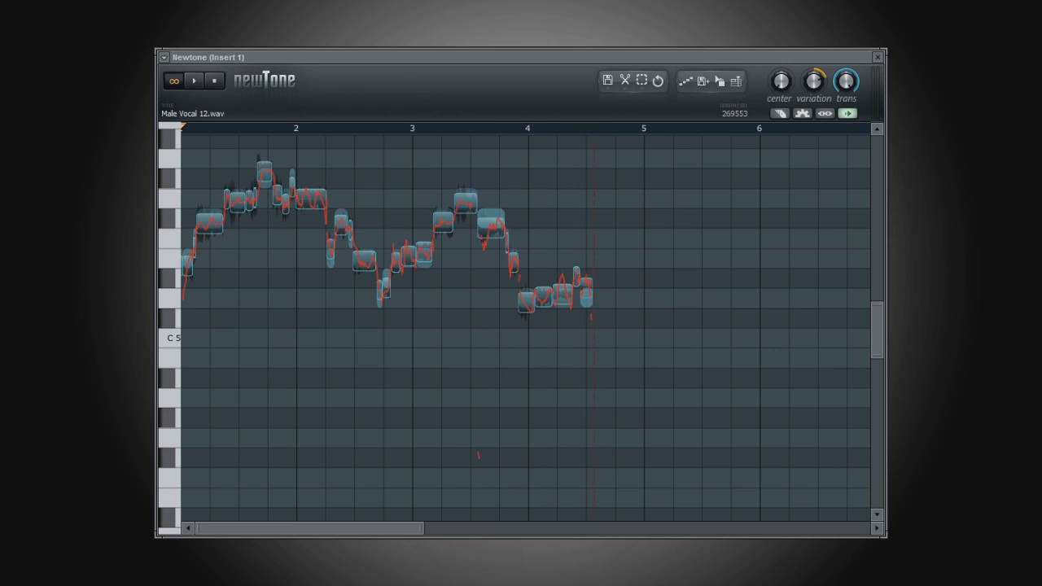
pyautogui.moveTo(787, 228)
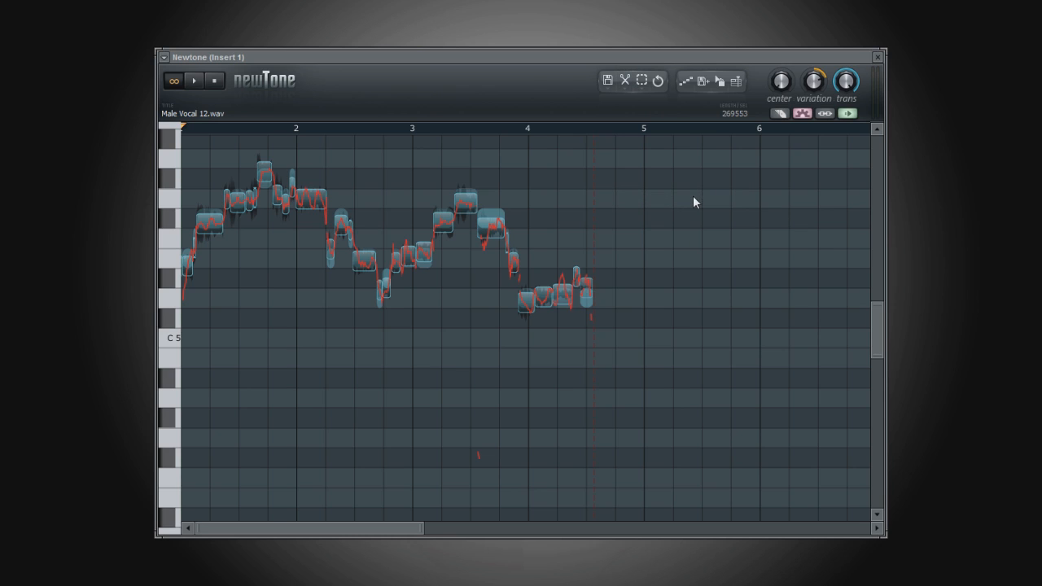
pyautogui.moveTo(812, 120)
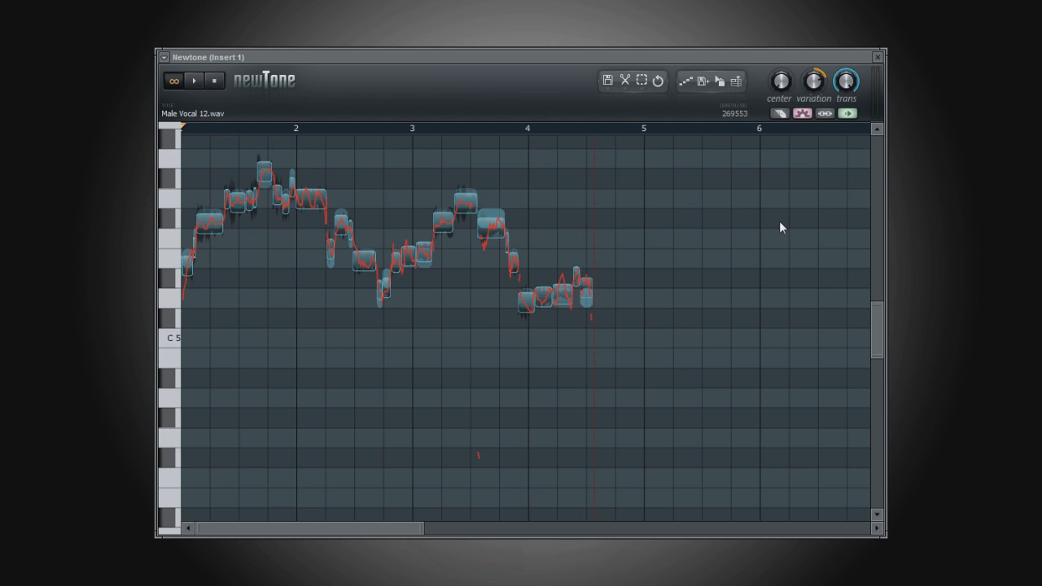
# - Select the note at bar 3 to reveal its volume, fade and variation controls
pyautogui.click(465, 200)
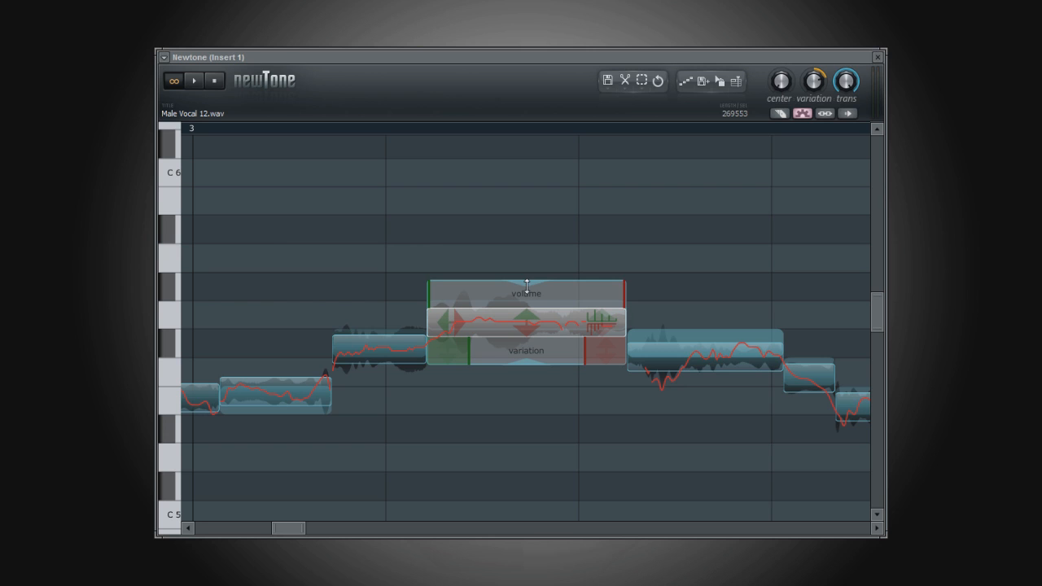
# - Set the bar-3 note's volume to 75.31% and its fade-in gain to 77.78%
pyautogui.moveTo(525, 293); pyautogui.dragTo(524, 317)
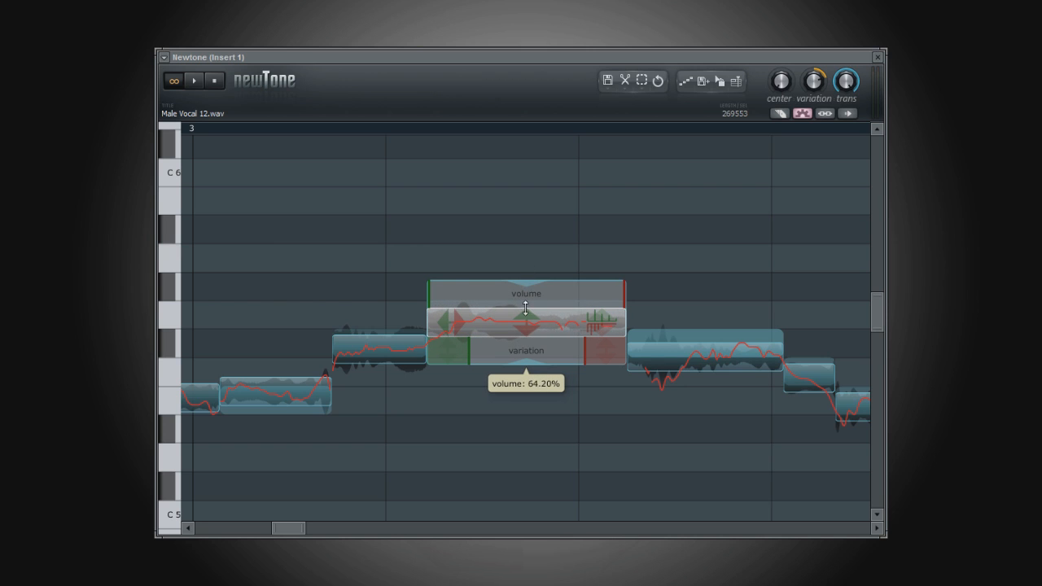
pyautogui.moveTo(526, 317); pyautogui.dragTo(530, 244)
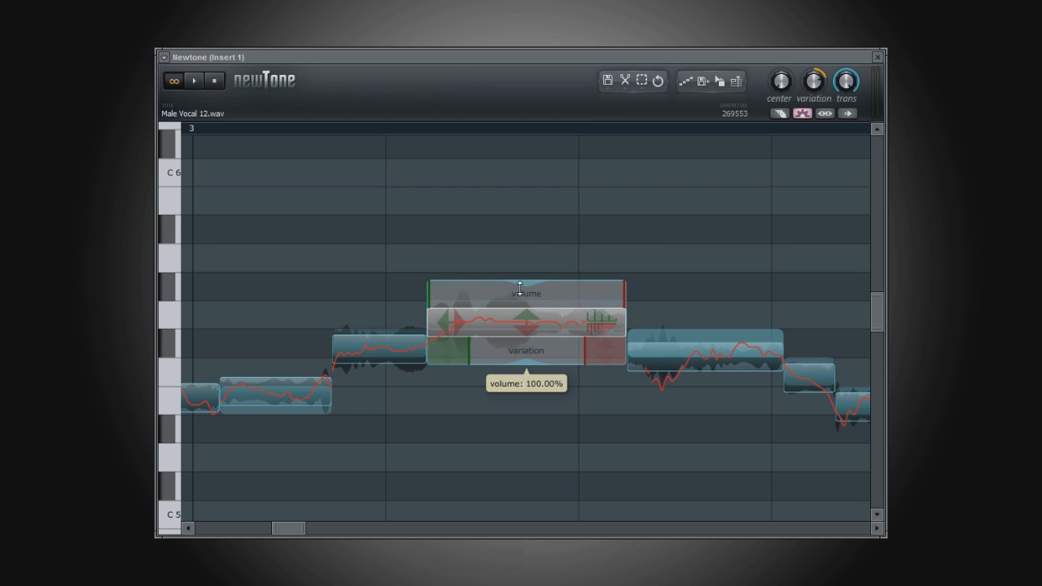
pyautogui.moveTo(520, 293); pyautogui.dragTo(520, 300)
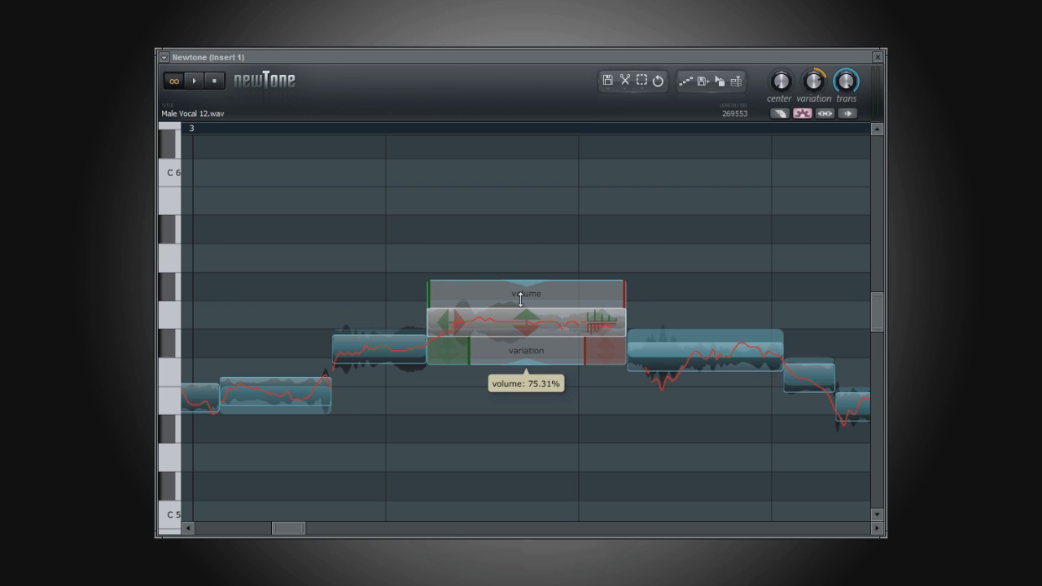
pyautogui.moveTo(521, 298); pyautogui.dragTo(518, 315)
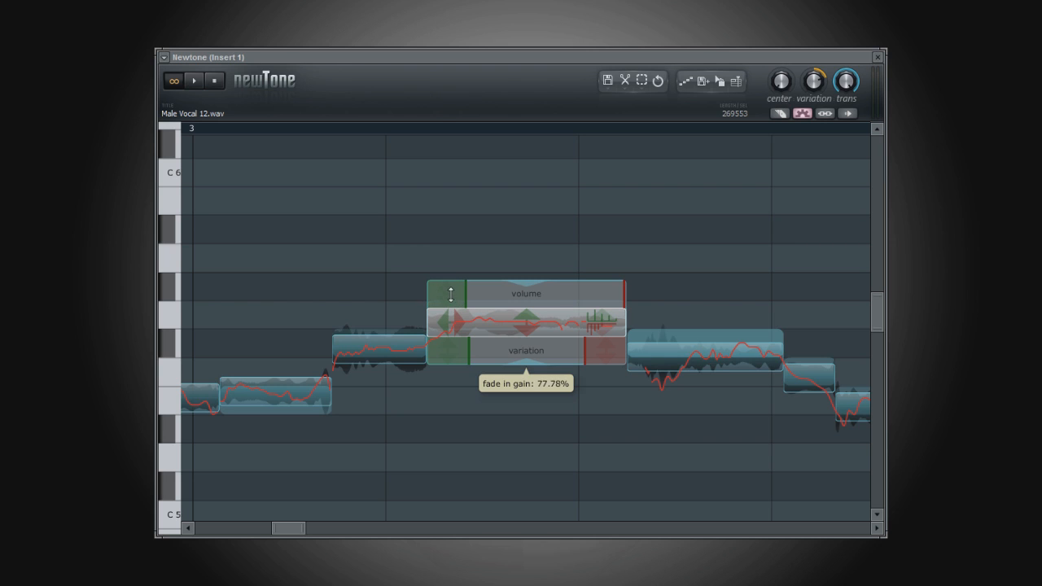
# - Lower the note's fade-in gain to 70.37%, lengthen the fade-in, and extend the fade-out
pyautogui.moveTo(450, 294); pyautogui.dragTo(450, 309)
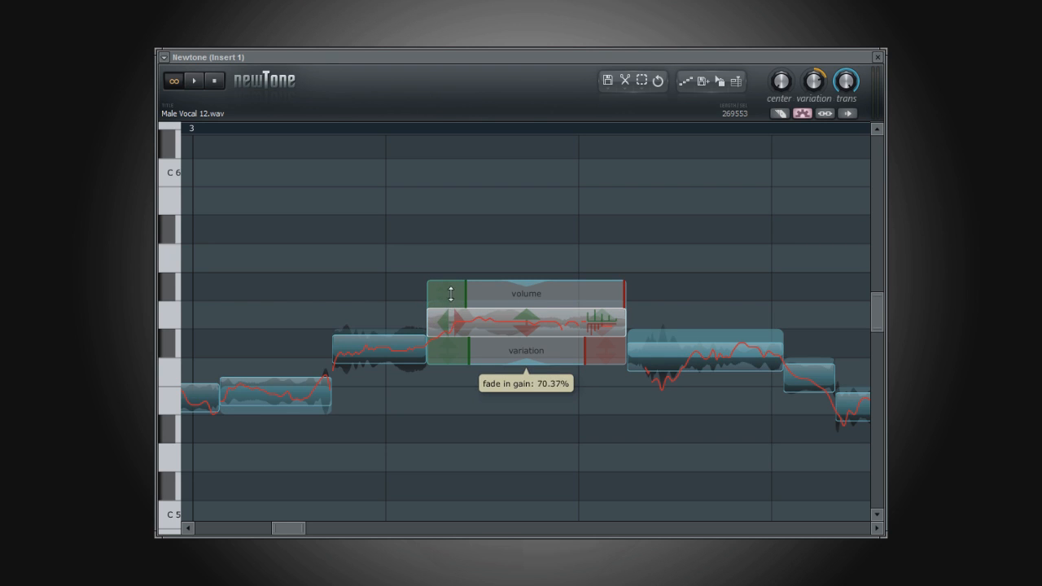
pyautogui.moveTo(450, 293); pyautogui.dragTo(458, 315)
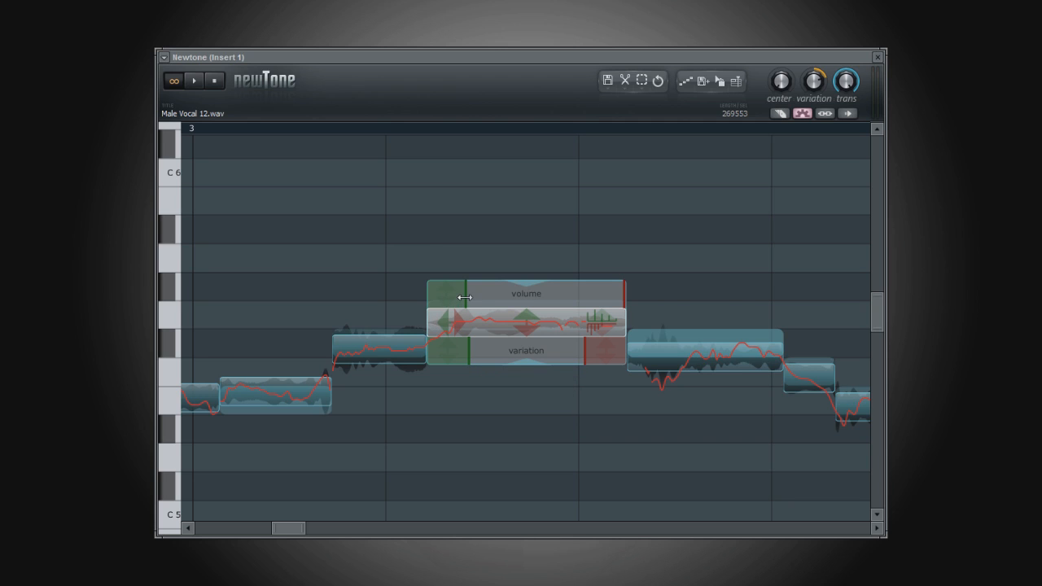
pyautogui.moveTo(462, 297); pyautogui.dragTo(435, 297)
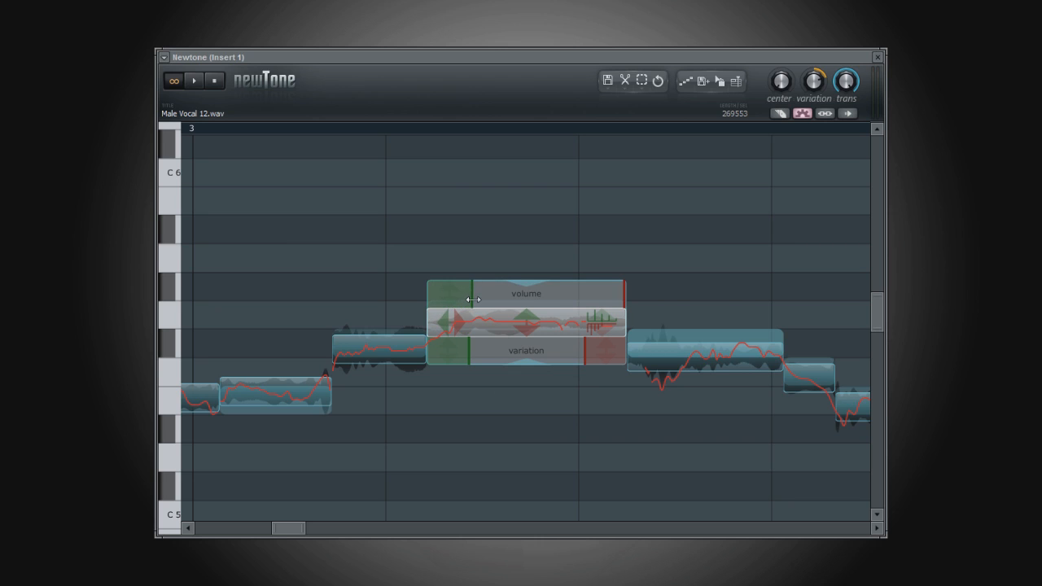
pyautogui.moveTo(470, 299); pyautogui.dragTo(496, 303)
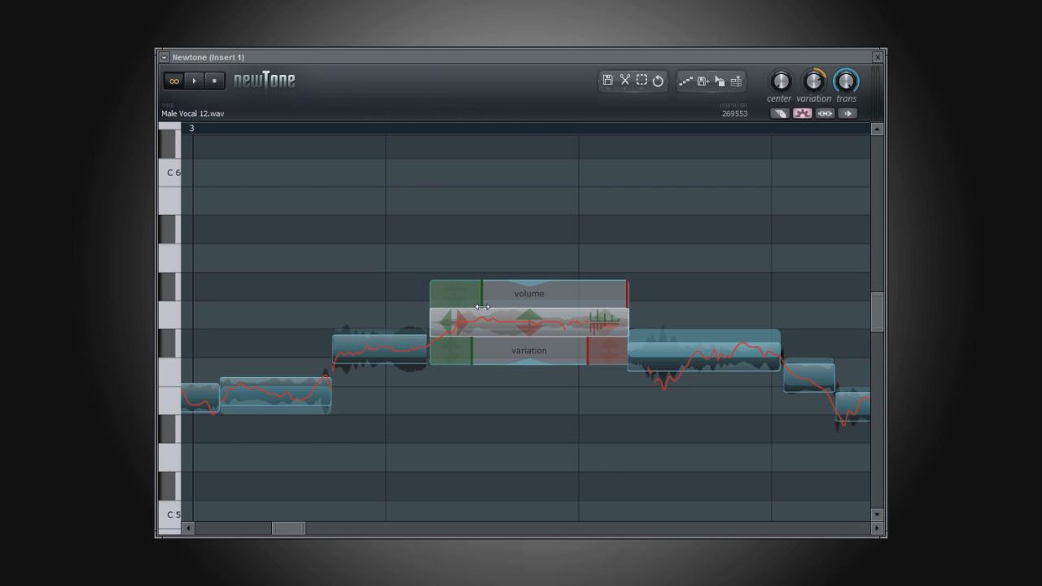
pyautogui.moveTo(629, 300)
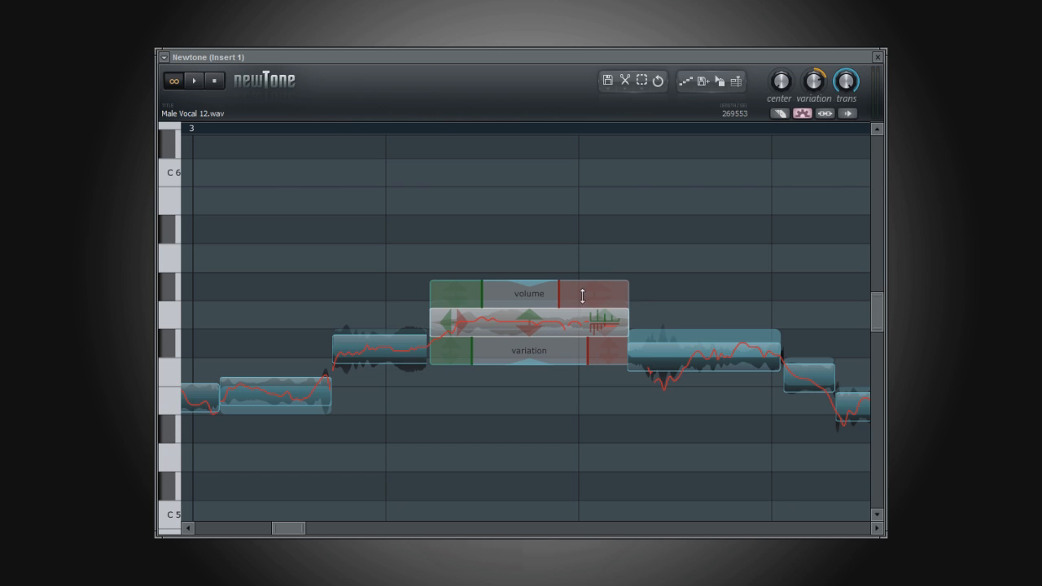
pyautogui.moveTo(587, 332)
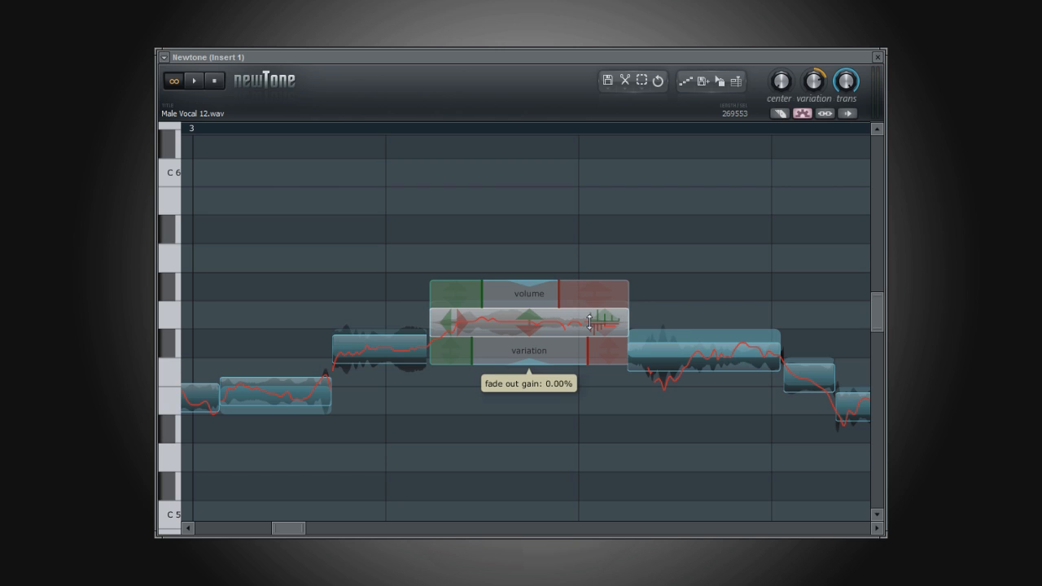
# - Shorten the bar-3 note's fade-out region again
pyautogui.moveTo(590, 321); pyautogui.dragTo(541, 297)
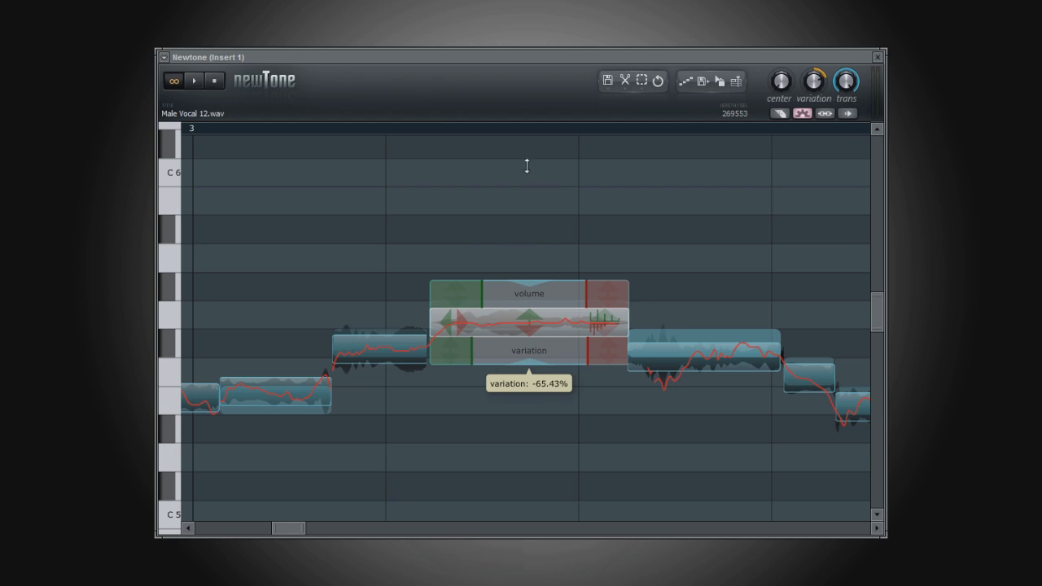
# - Raise the note's variation to about 9.88%, then bring it back to -0.62%
pyautogui.moveTo(527, 166); pyautogui.dragTo(505, 427)
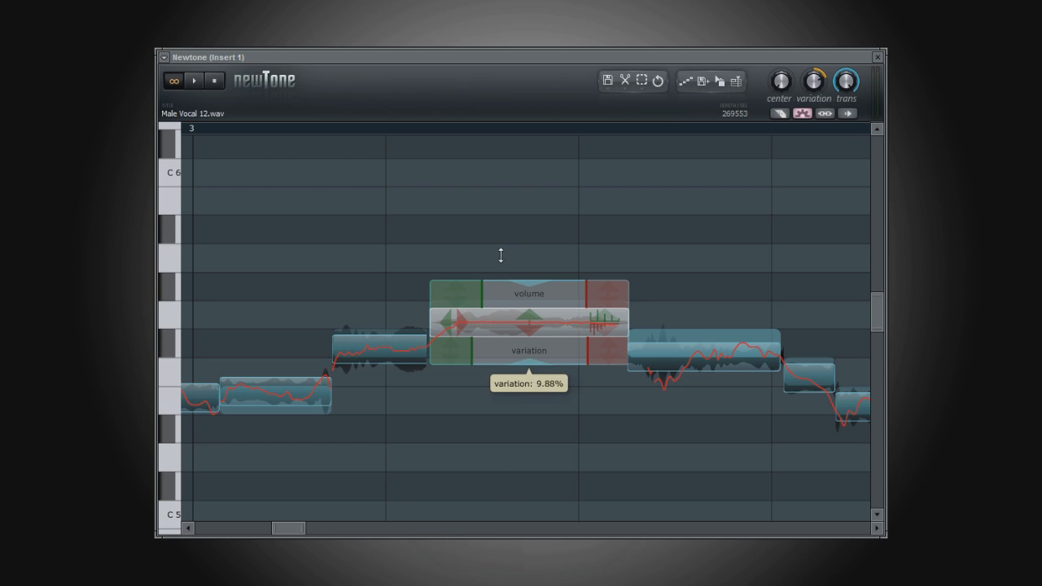
pyautogui.moveTo(500, 255); pyautogui.dragTo(446, 283)
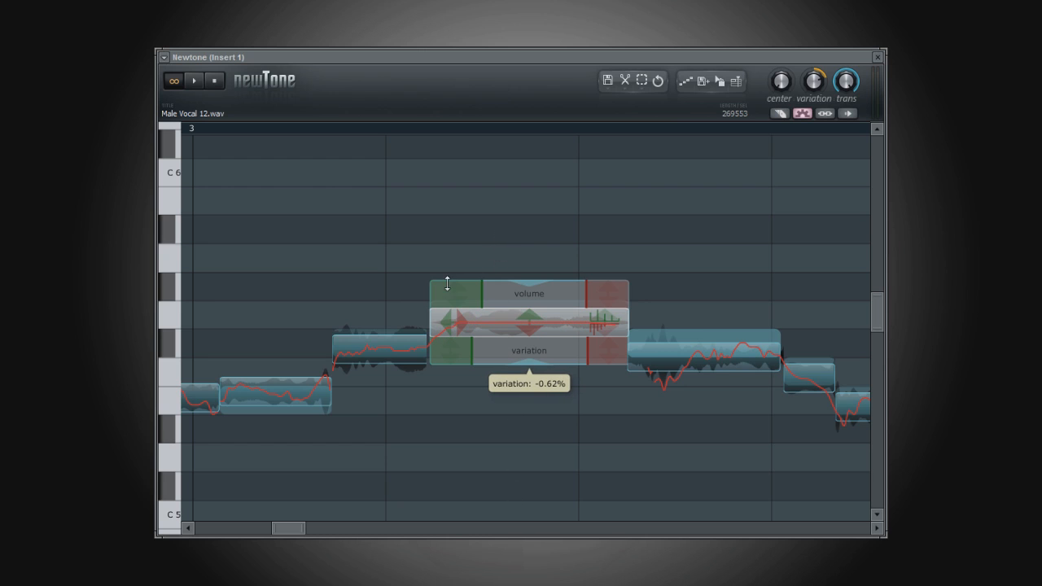
pyautogui.moveTo(454, 354)
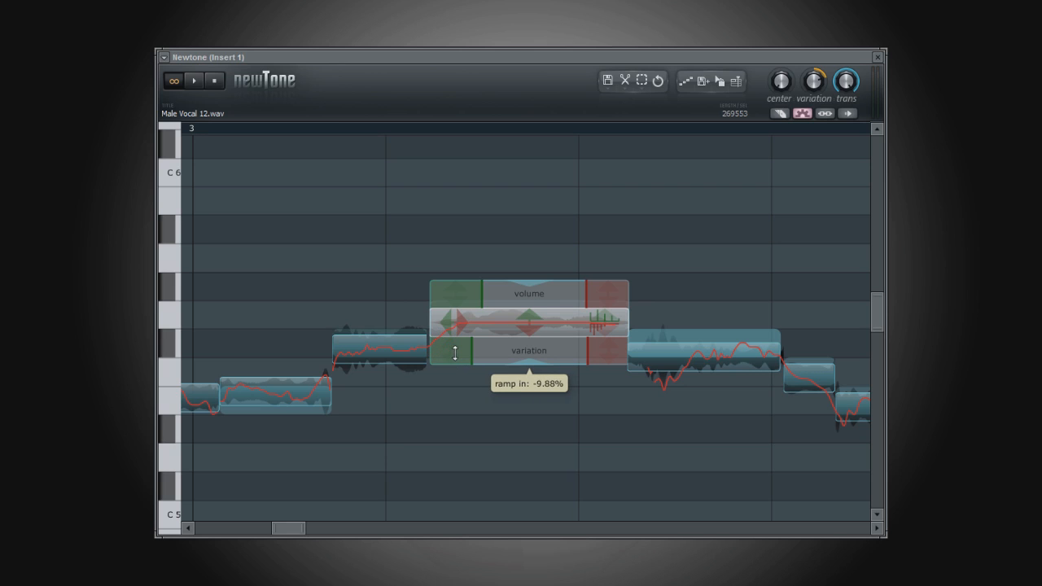
# - Extend the bar-3 note's variation ramp-in further toward the note's end
pyautogui.moveTo(454, 358); pyautogui.dragTo(454, 337)
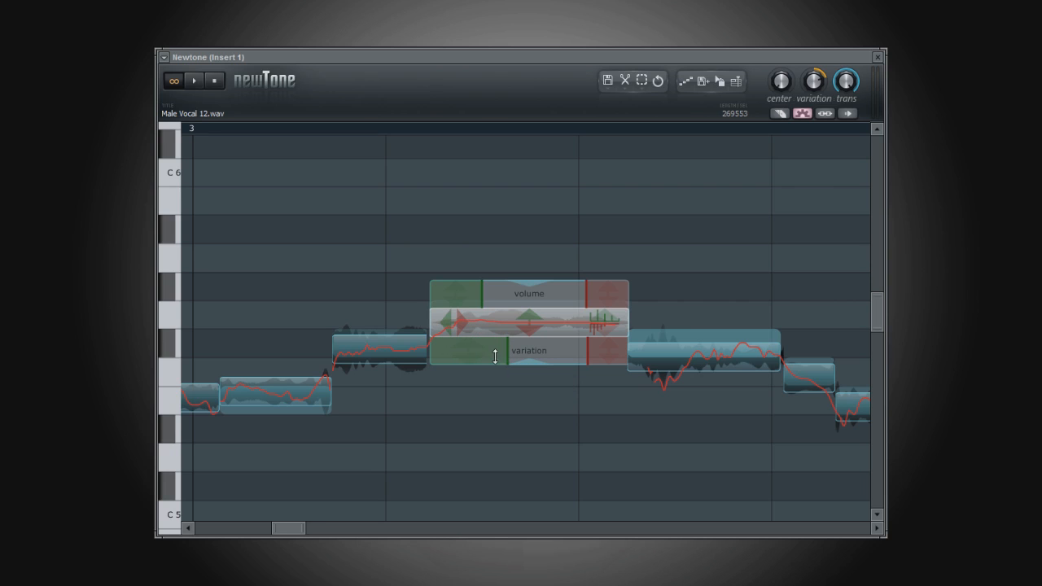
pyautogui.moveTo(495, 356); pyautogui.dragTo(584, 360)
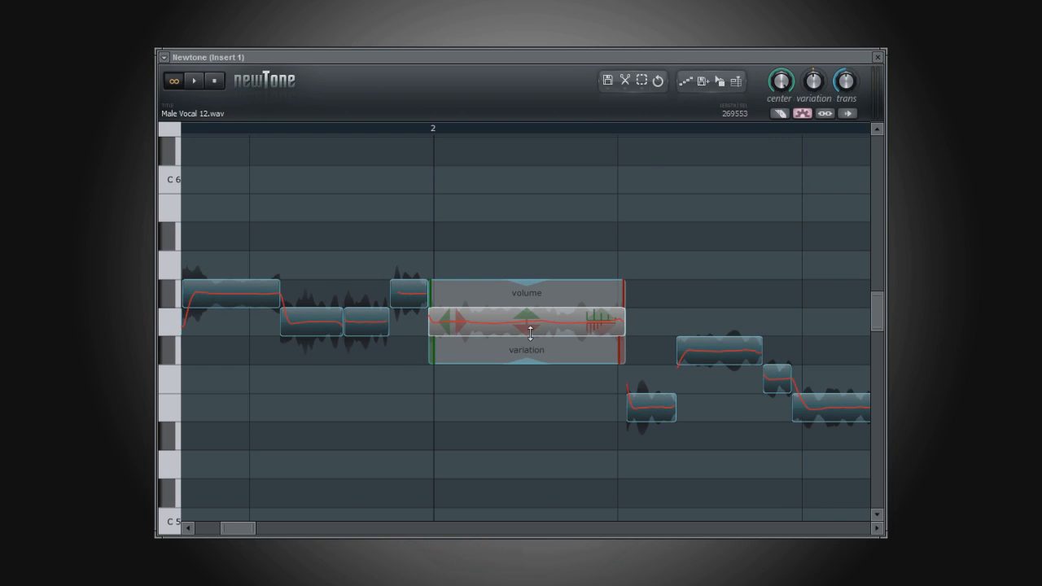
pyautogui.moveTo(528, 335)
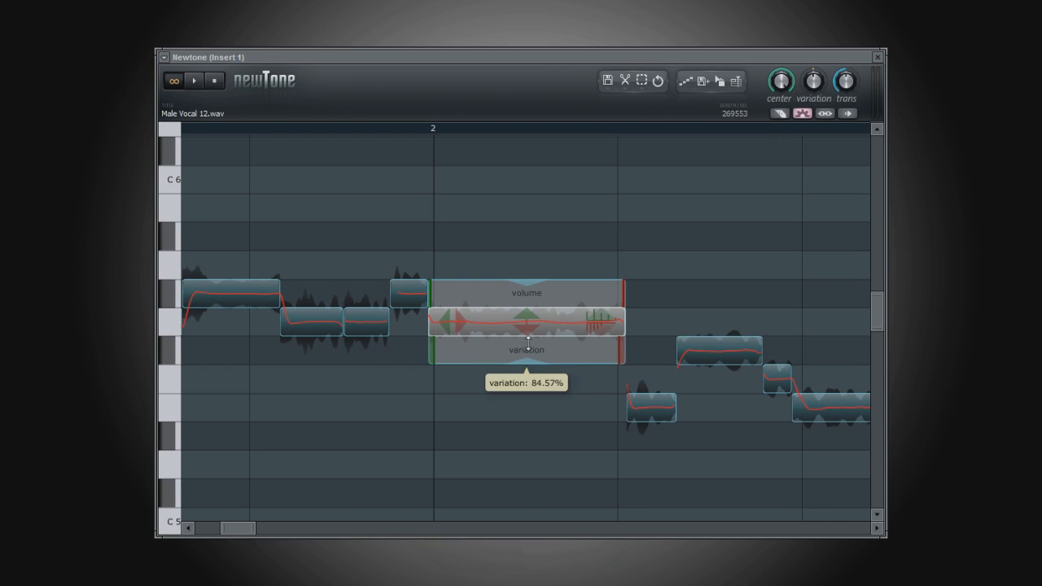